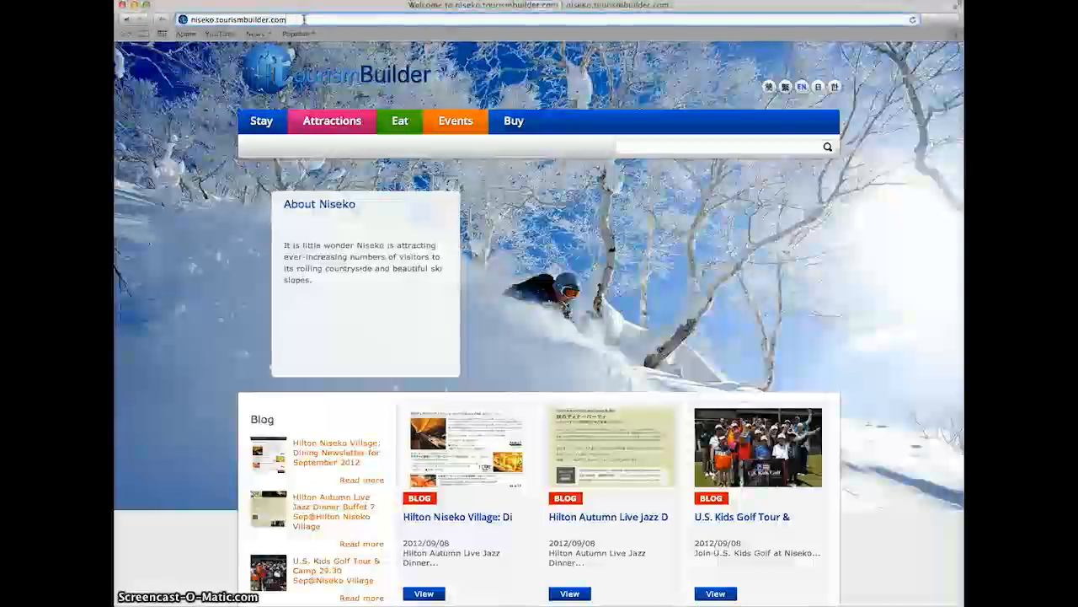
- Log in to the Niseko site with the administrator username and password
click(245, 20)
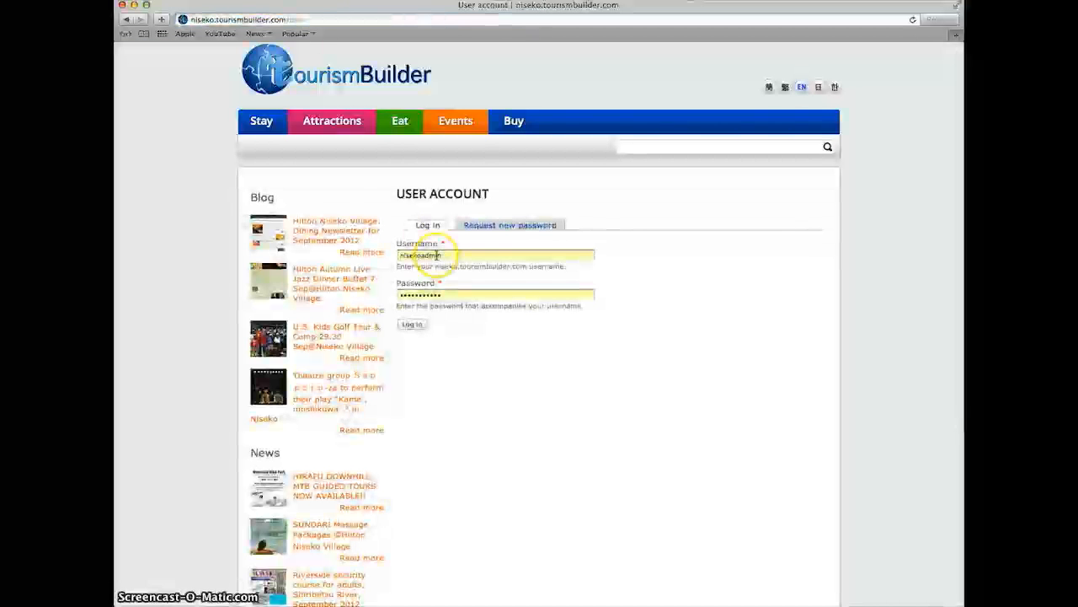
click(411, 323)
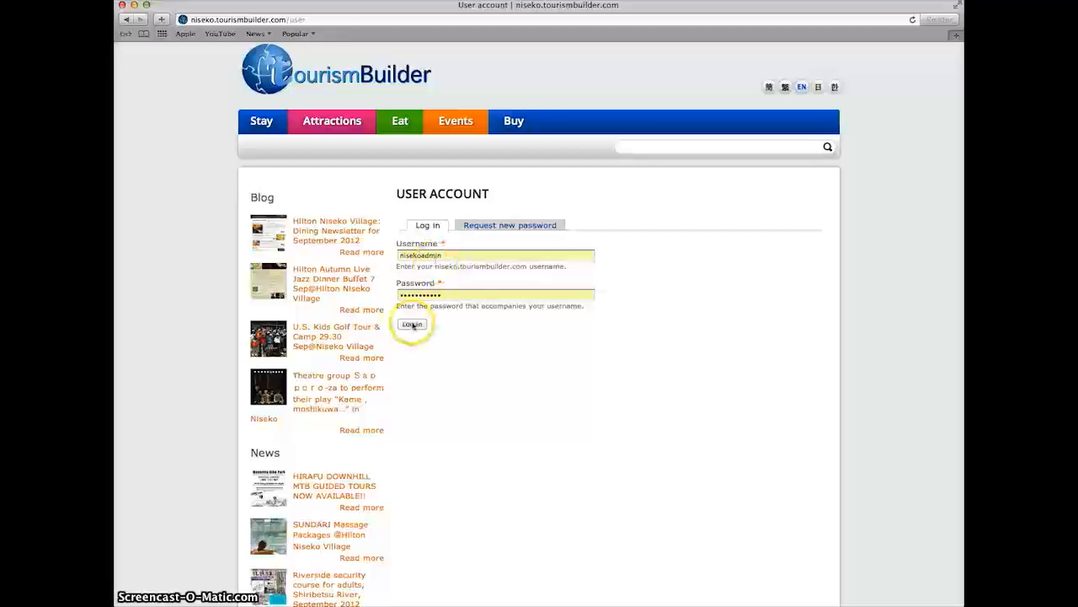
click(411, 323)
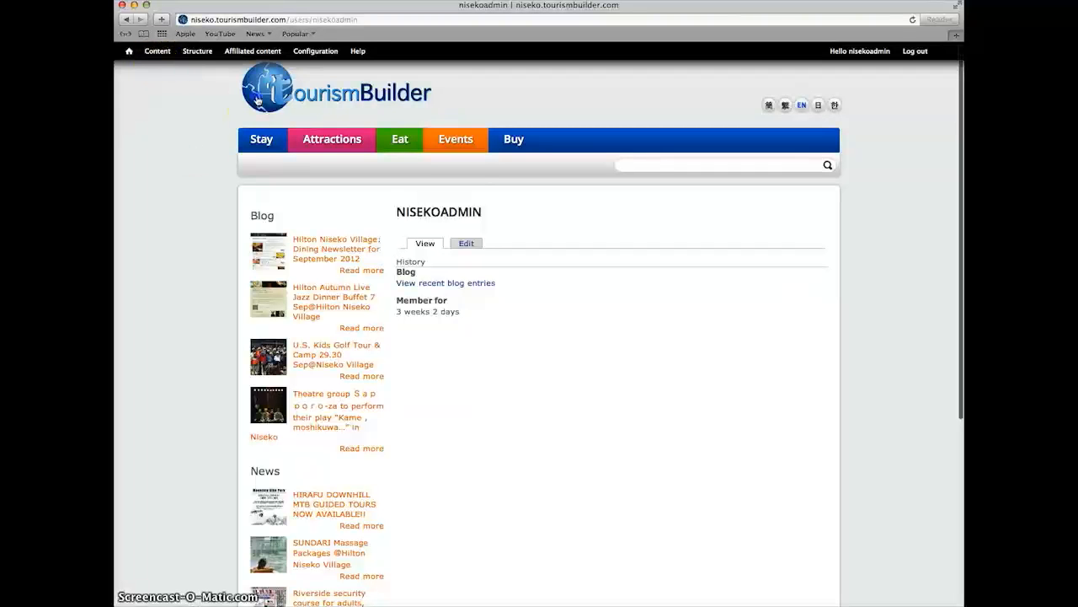
- Return to the homepage and bring up the Content administration list from the admin toolbar
click(125, 51)
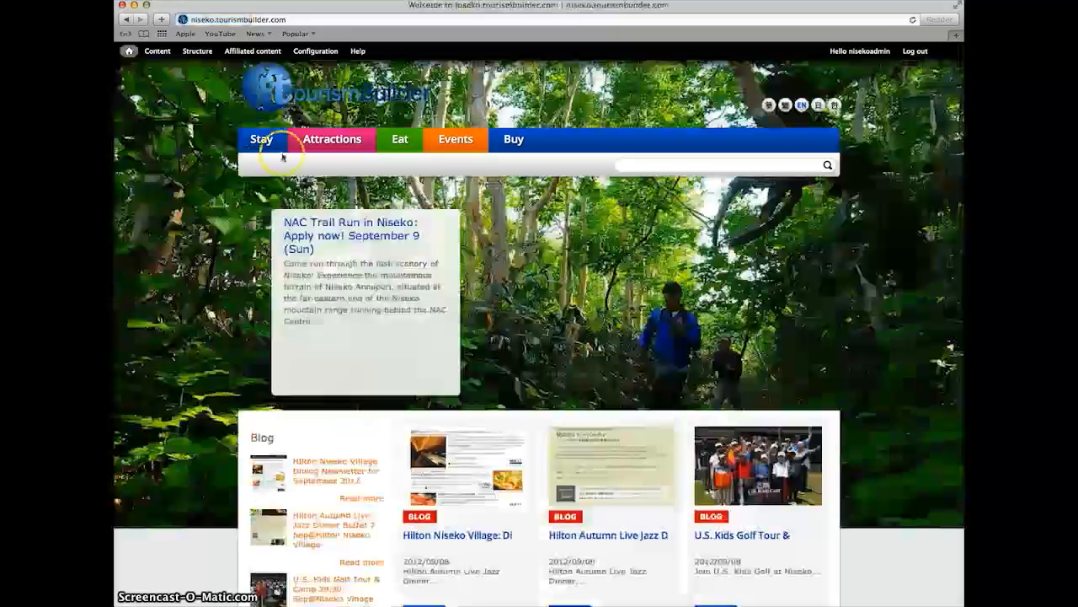
click(263, 138)
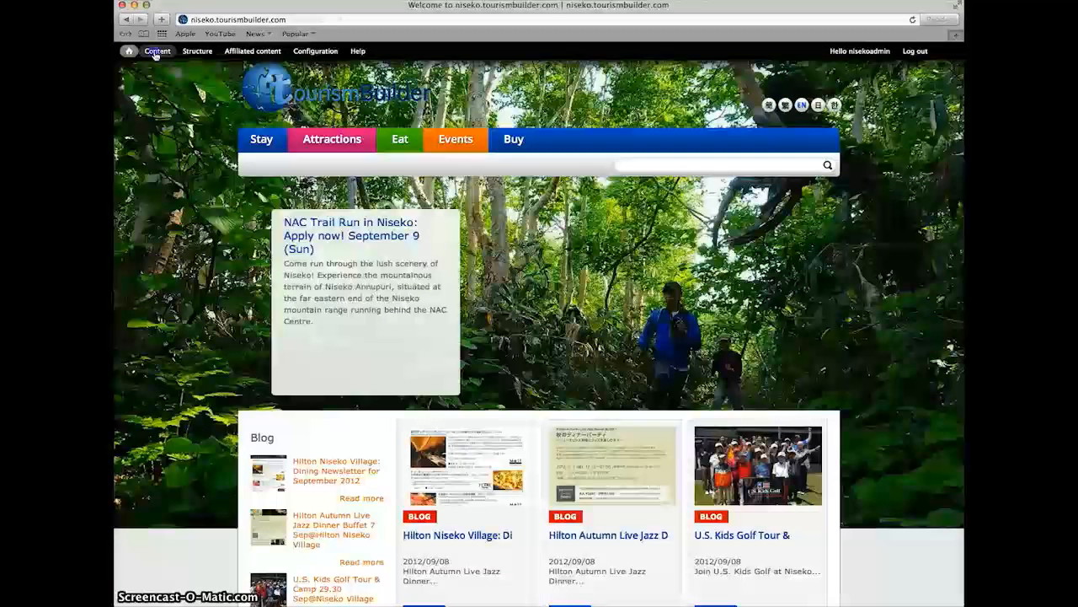
click(157, 51)
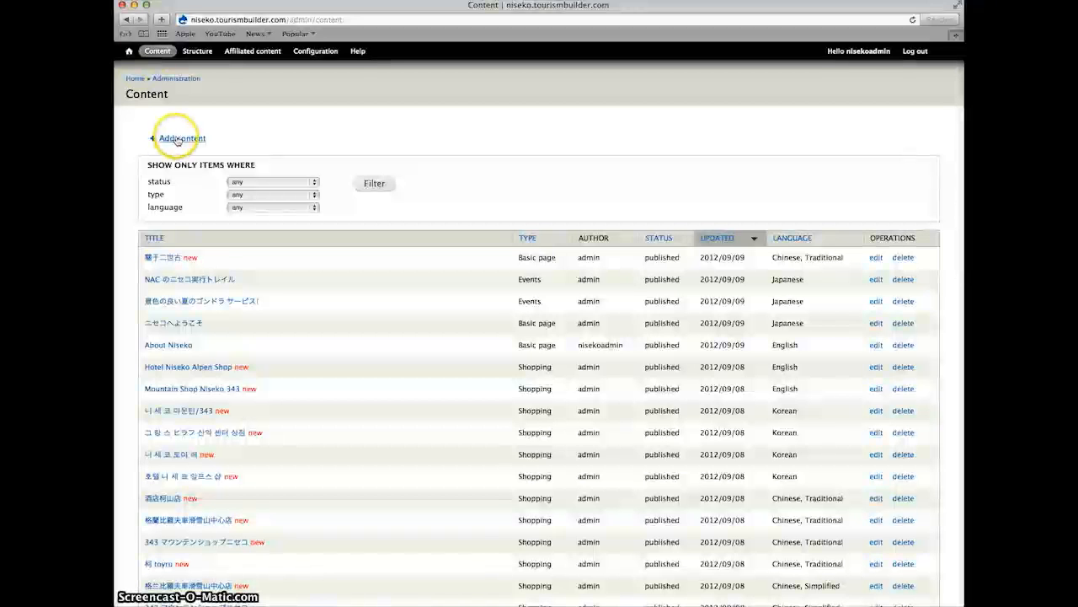
- Add new content of type 'Blog entry' and reveal its language choices
click(180, 138)
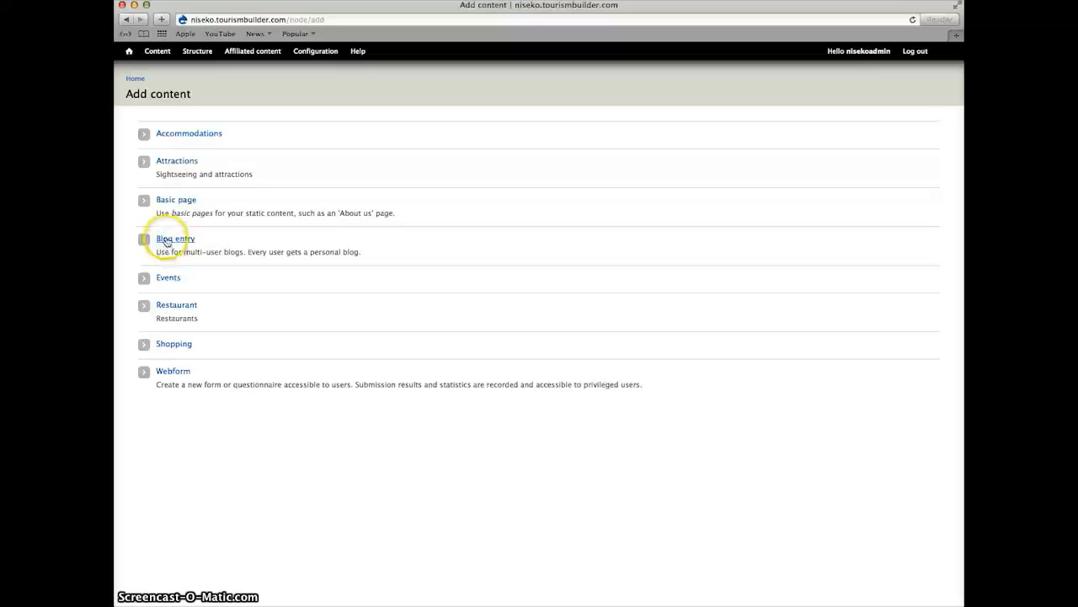
click(175, 239)
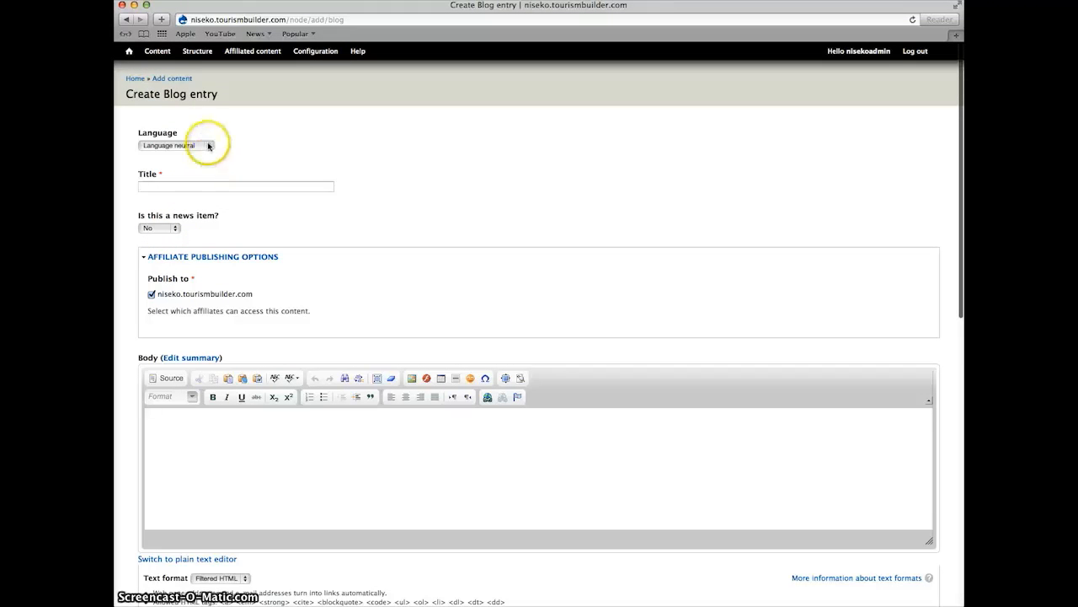
click(172, 144)
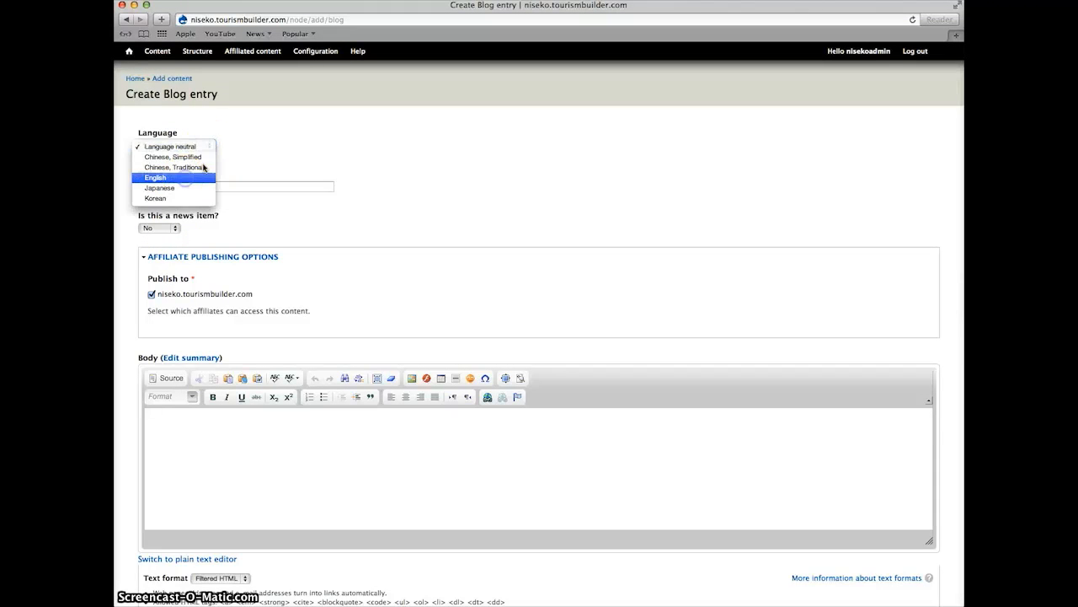
- Set language English and body text 'This is an example blog post. Content entered into this section can easily be edited'
click(155, 177)
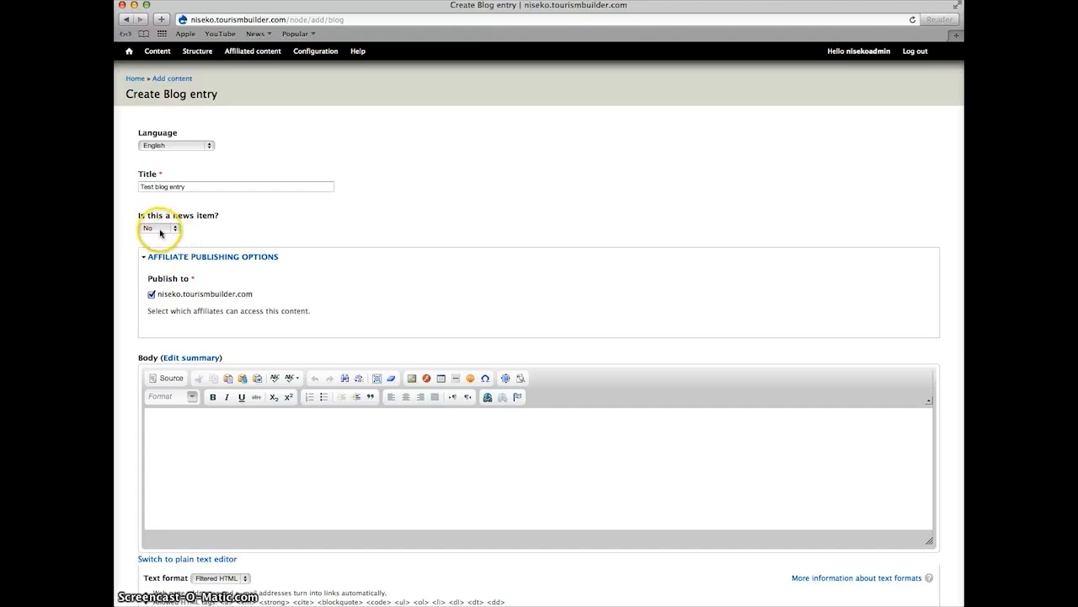
scroll(down, 3)
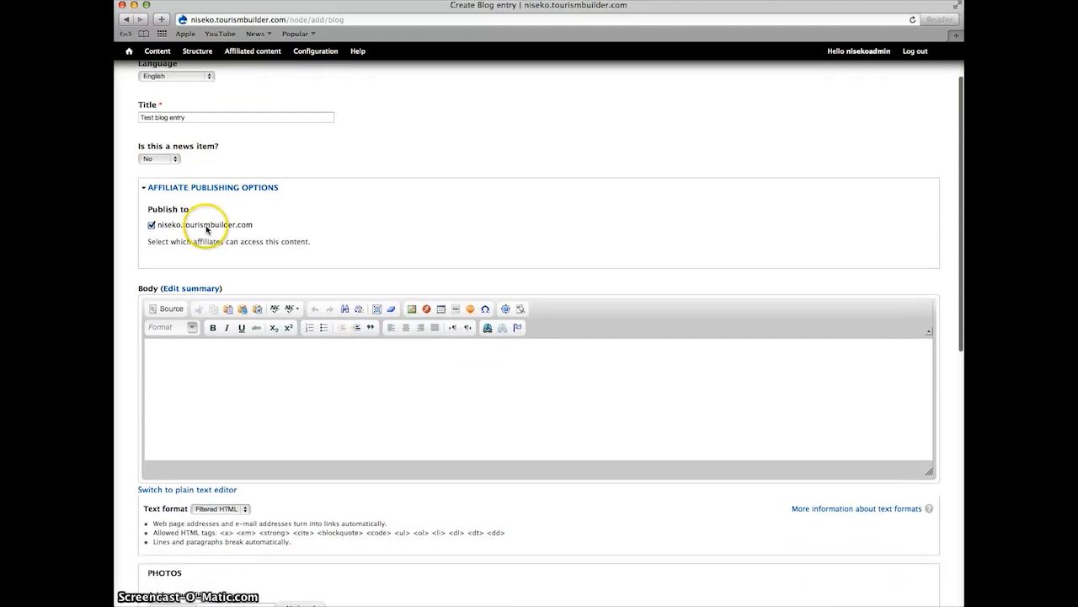
click(167, 361)
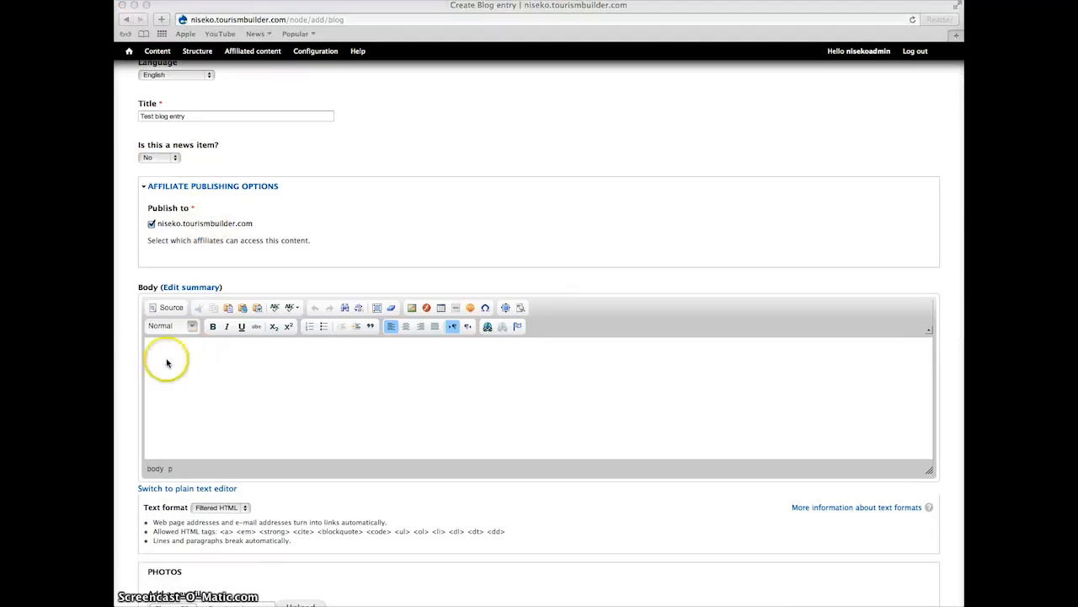
text(This is an example blog post. Content entered into this section can easily be edited later on, and translated into your visitor's native language.)
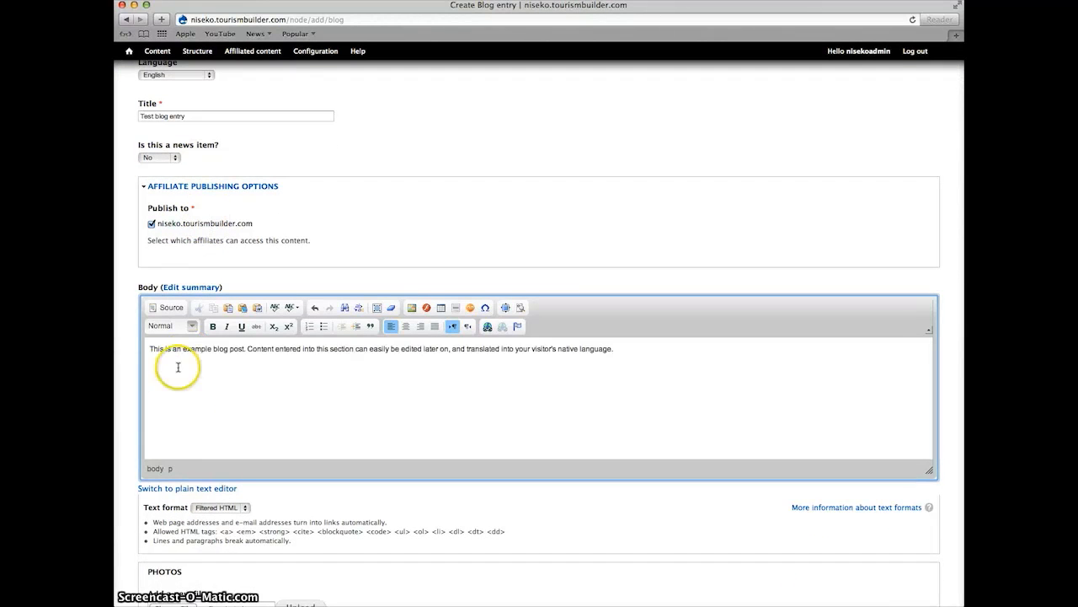
scroll(down, 3)
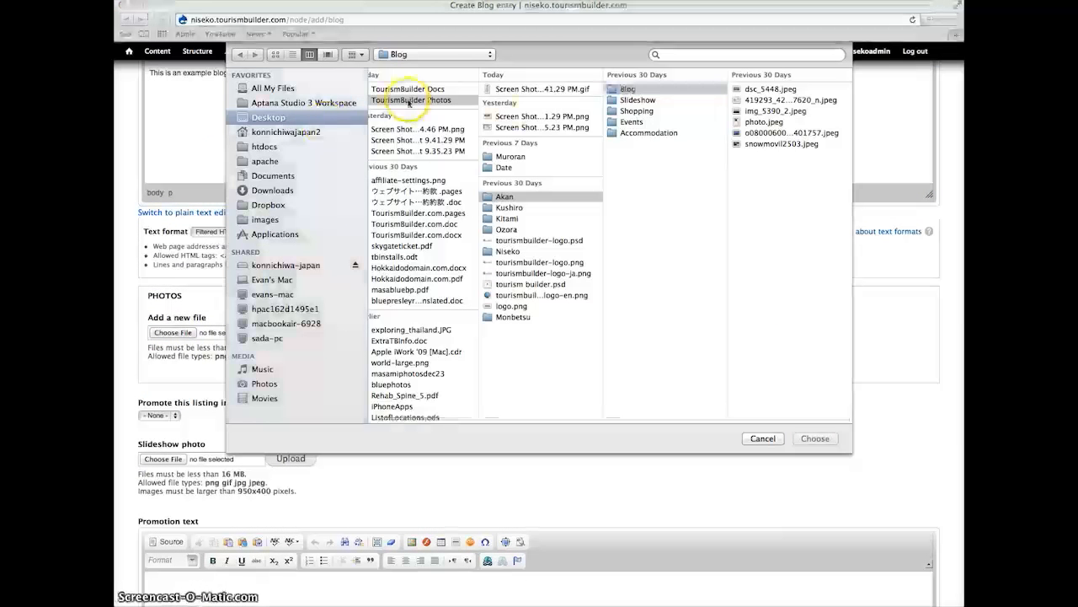
- Choose the lake JPEG from the Blog folder and upload it to the entry's Photos
click(627, 87)
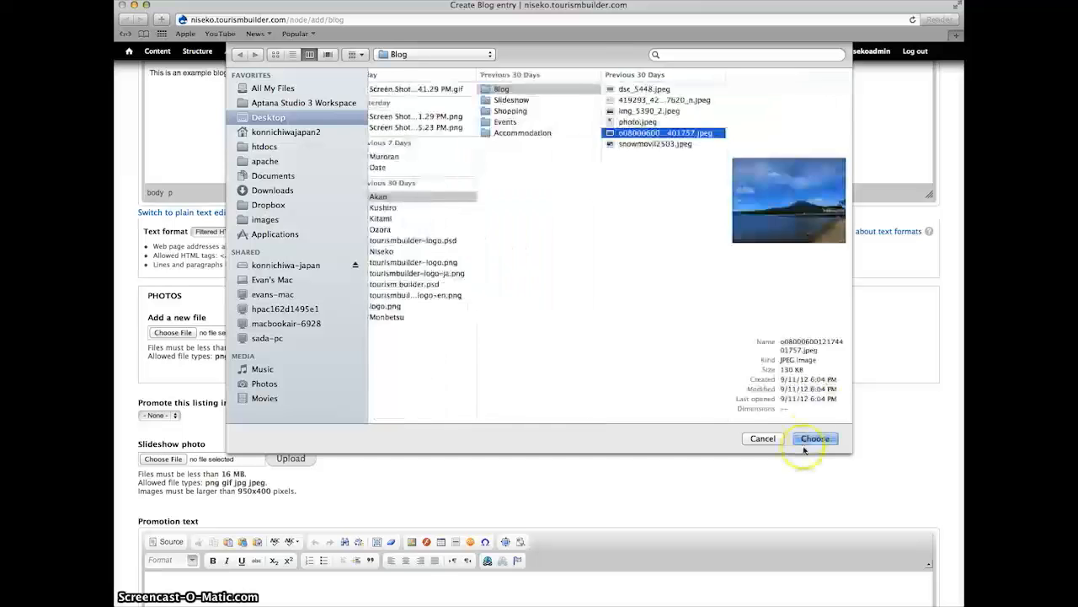
click(815, 438)
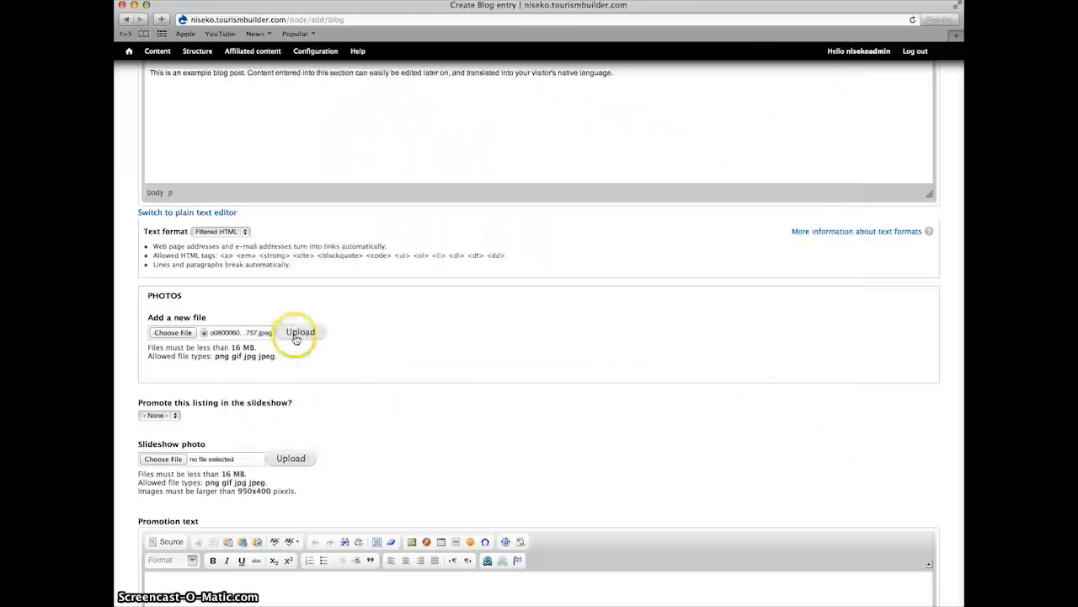
click(300, 332)
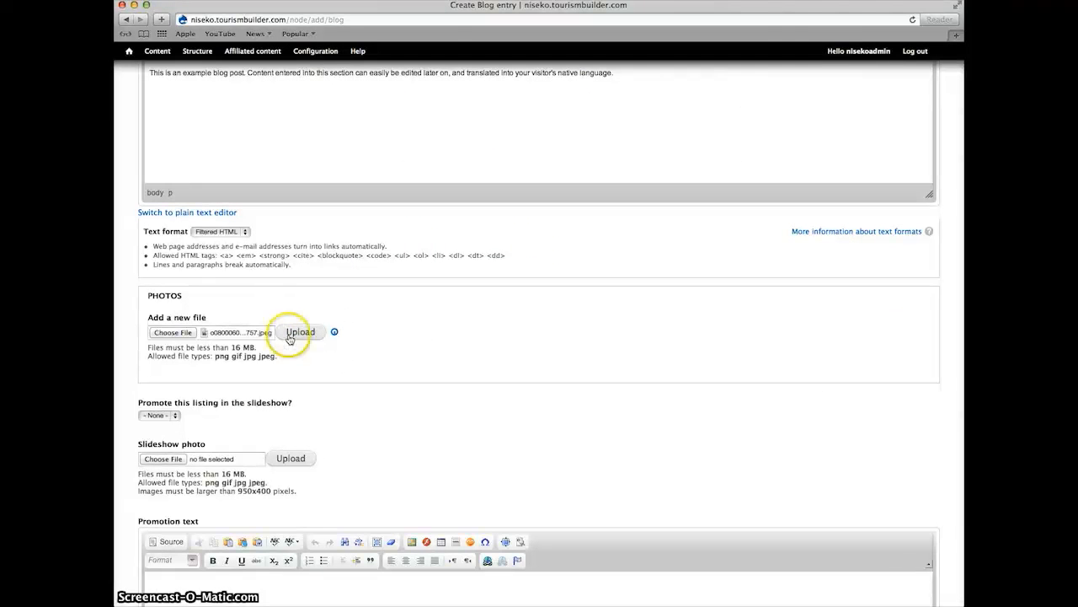
click(300, 332)
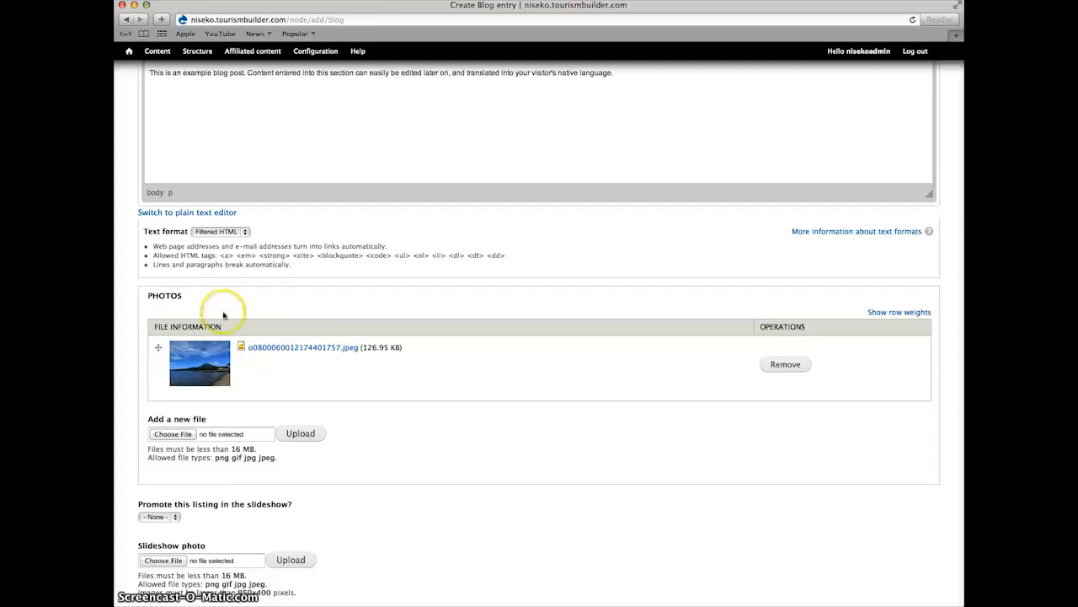
- Save the entry so 'Test blog entry' is published with its lake photo and body text
scroll(down, 3)
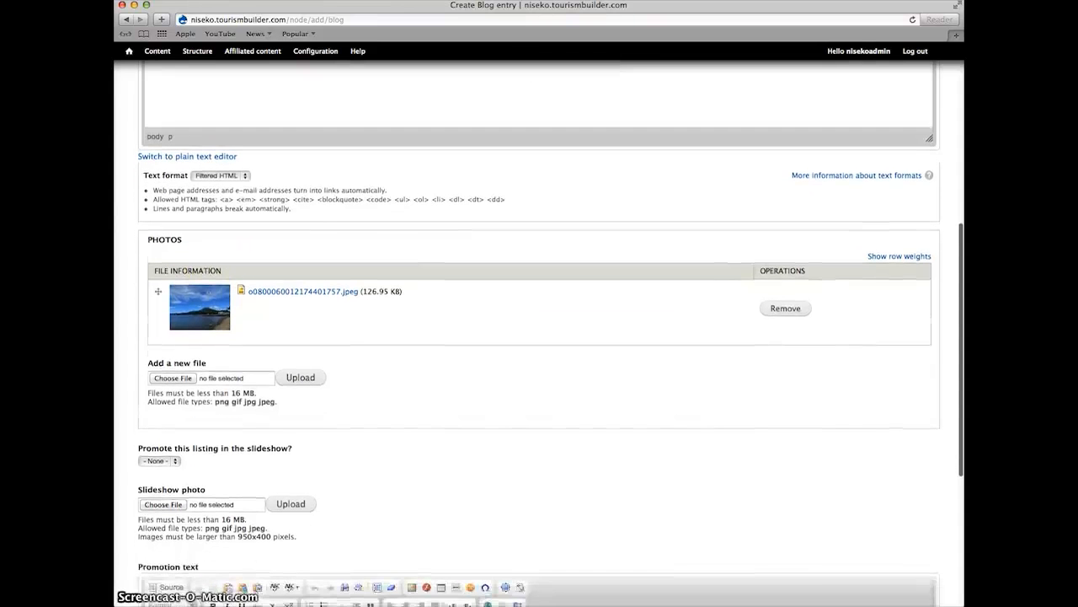
scroll(down, 3)
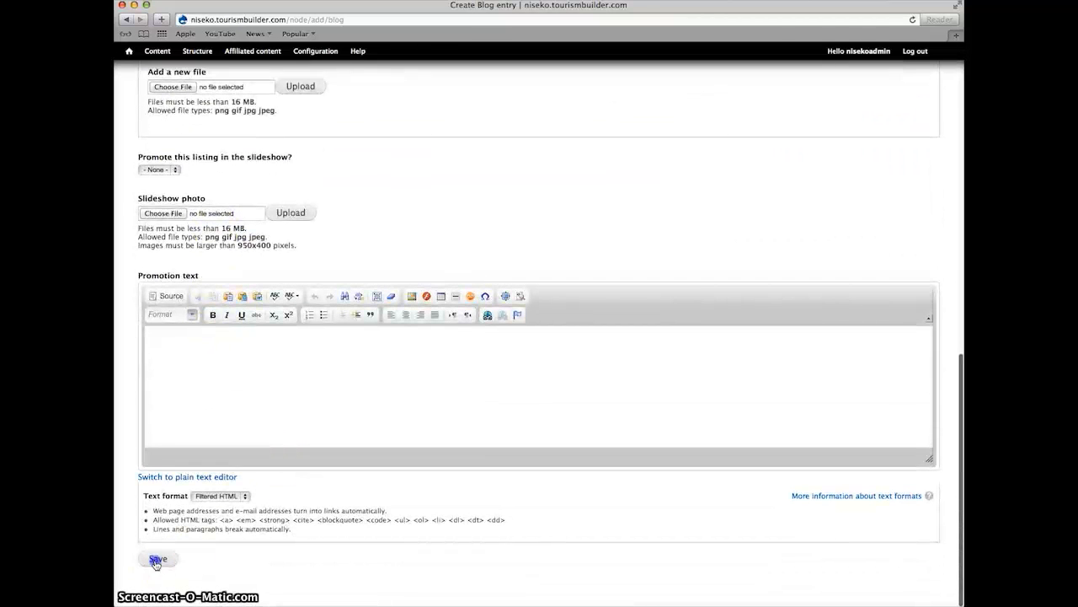
click(157, 559)
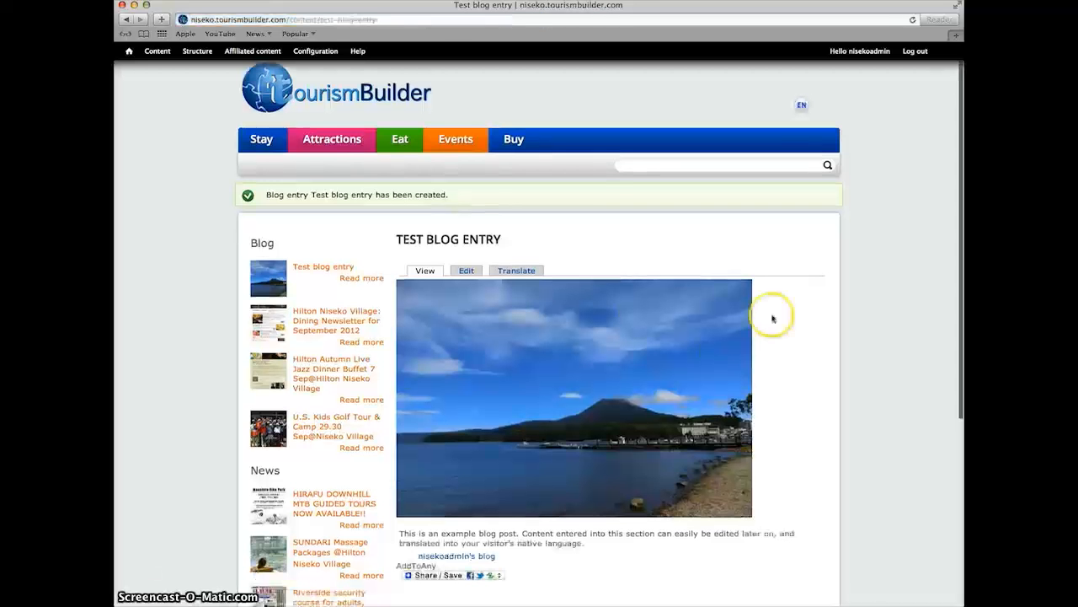